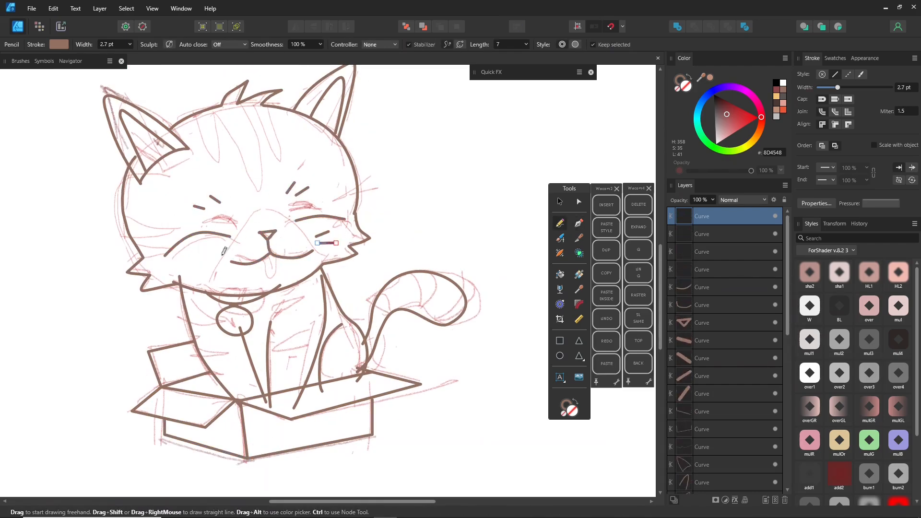
# Draw a brown Pencil stroke of the cat's outline over the sketch
pyautogui.moveTo(206, 114); pyautogui.dragTo(219, 159)
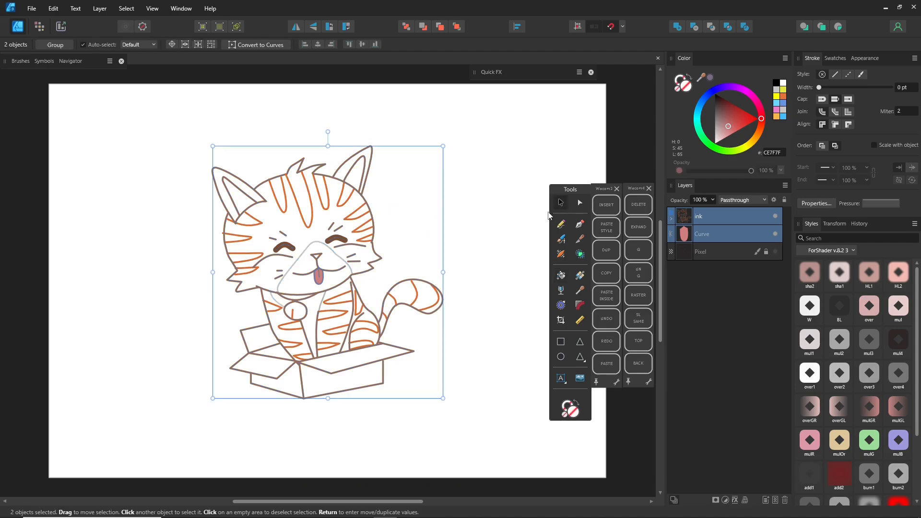
pyautogui.moveTo(170, 421)
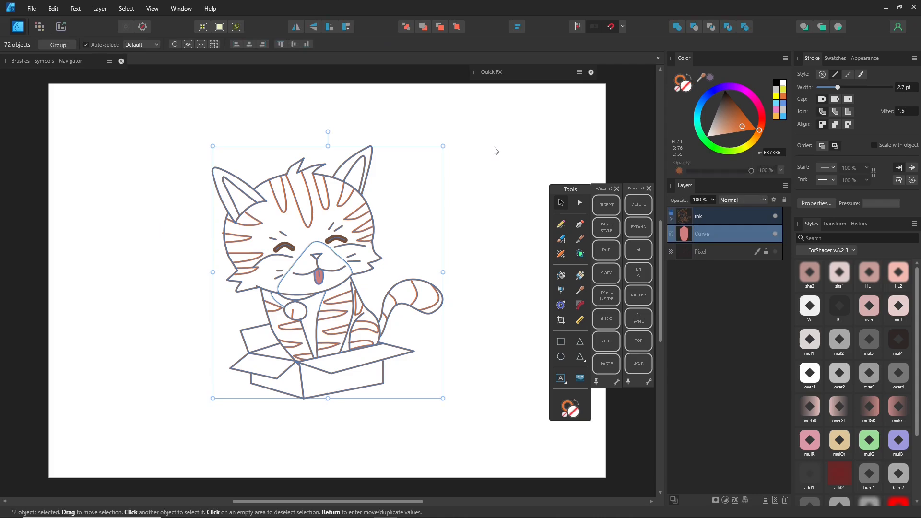
# Convert the selected cat ink strokes into filled outline shapes with Expand Stroke
pyautogui.click(99, 8)
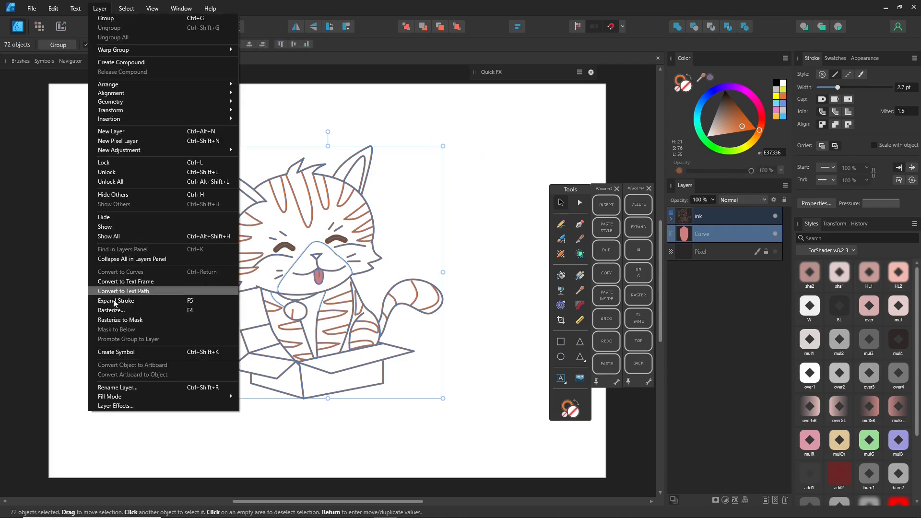
pyautogui.click(115, 300)
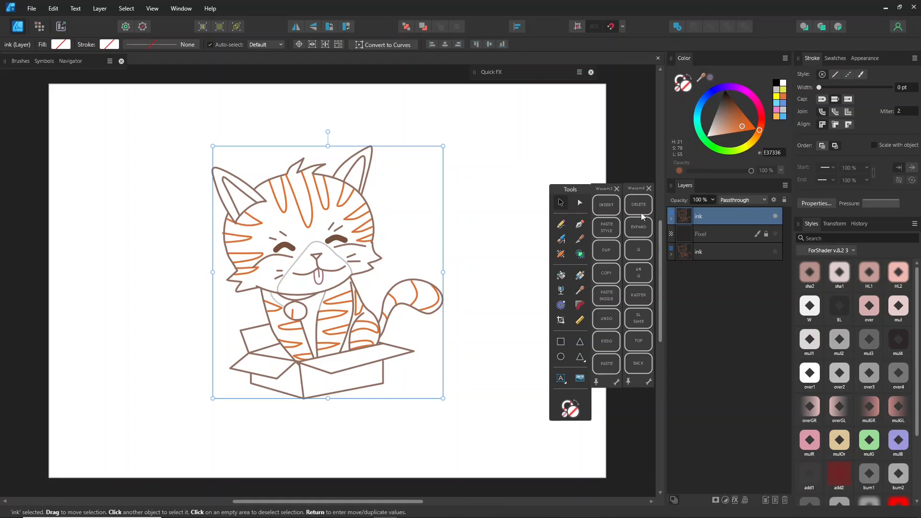
pyautogui.moveTo(307, 252)
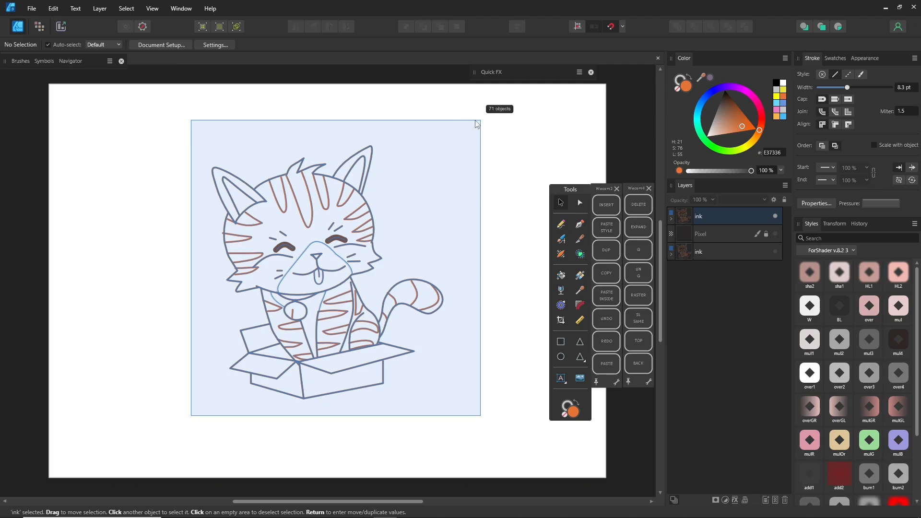
# Expand the second ink copy's line strokes into filled outline shapes
pyautogui.click(98, 9)
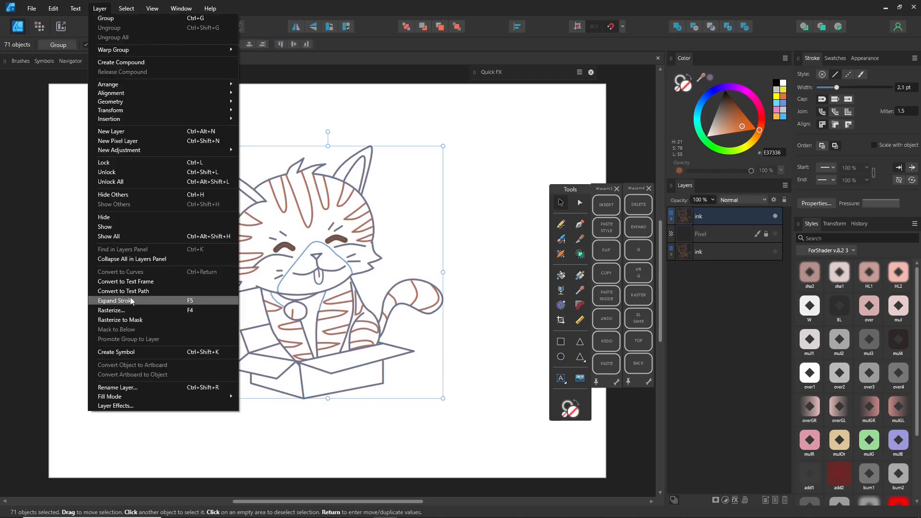
pyautogui.click(119, 301)
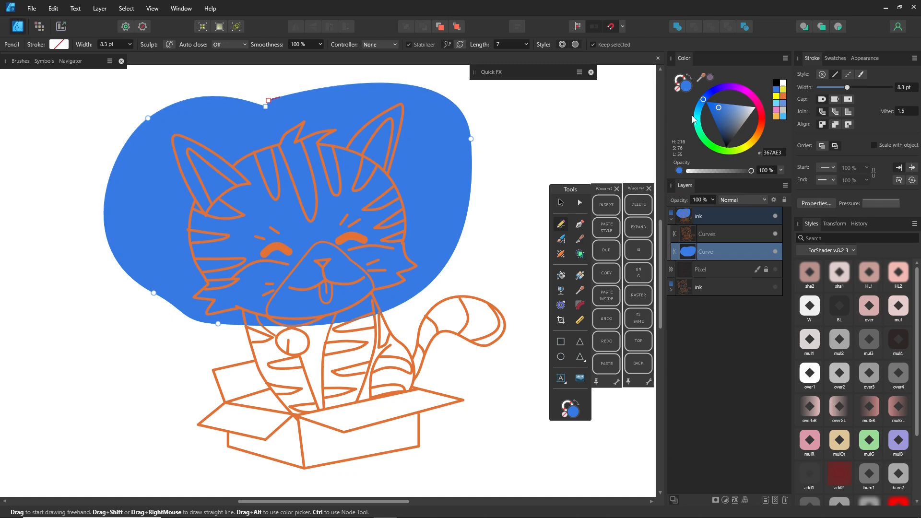
# Flood-fill the cat and box using the lineart and blob, then recolour the fill orange
pyautogui.click(707, 234)
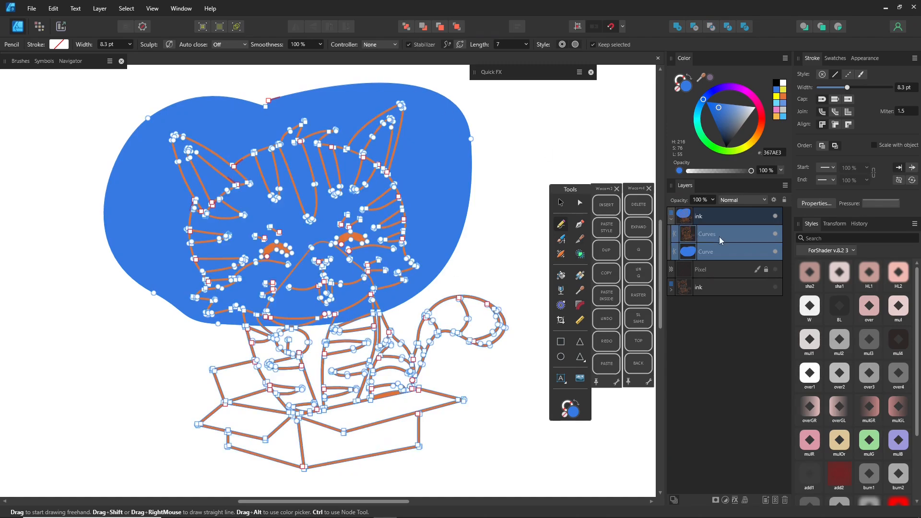
pyautogui.click(580, 254)
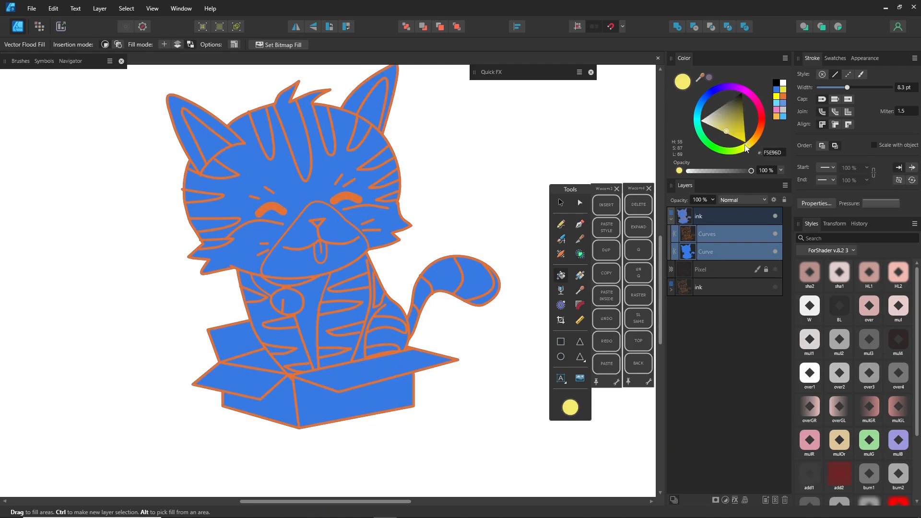
pyautogui.click(362, 133)
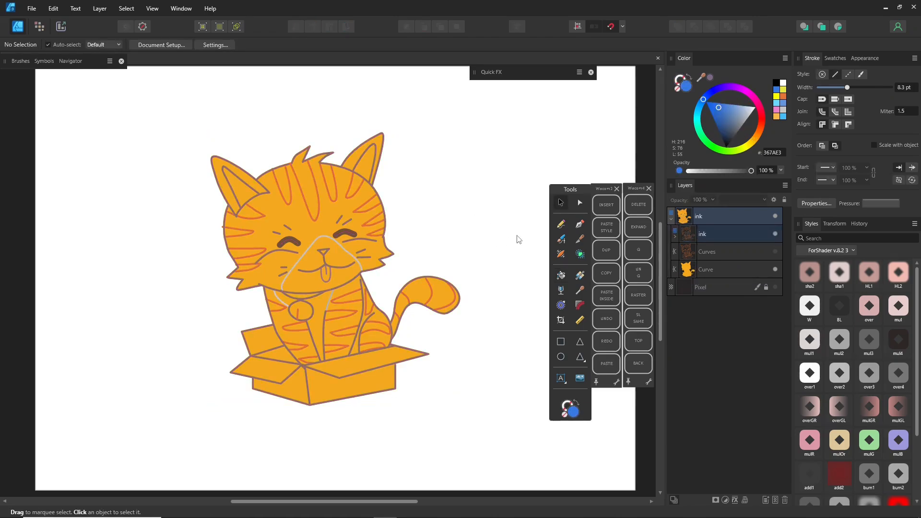
# Select the expanded lineart curves to prepare the yellow and orange flood fills
pyautogui.click(706, 252)
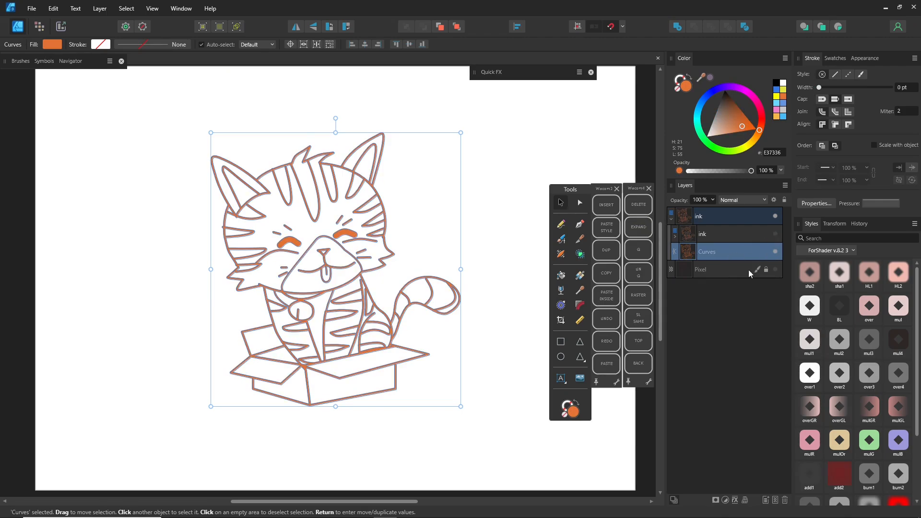
pyautogui.click(560, 341)
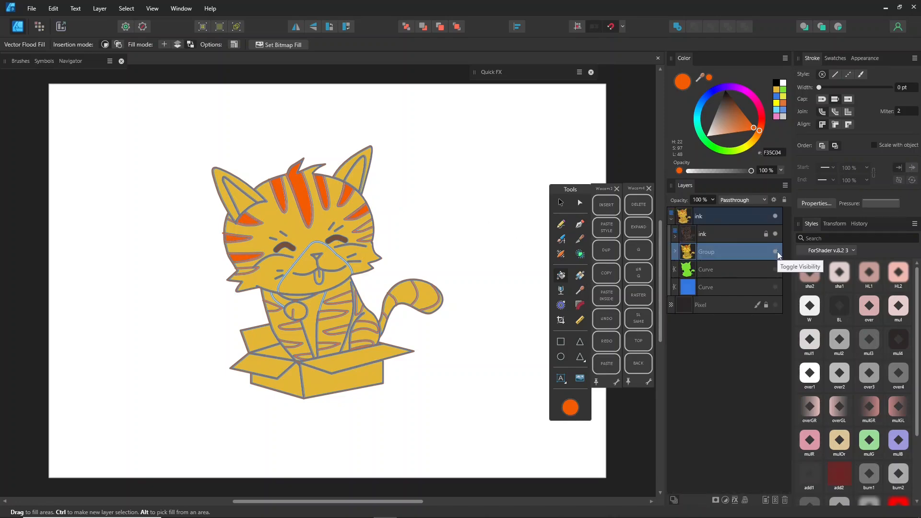
# Hide the golden-coloured cat group
pyautogui.click(775, 252)
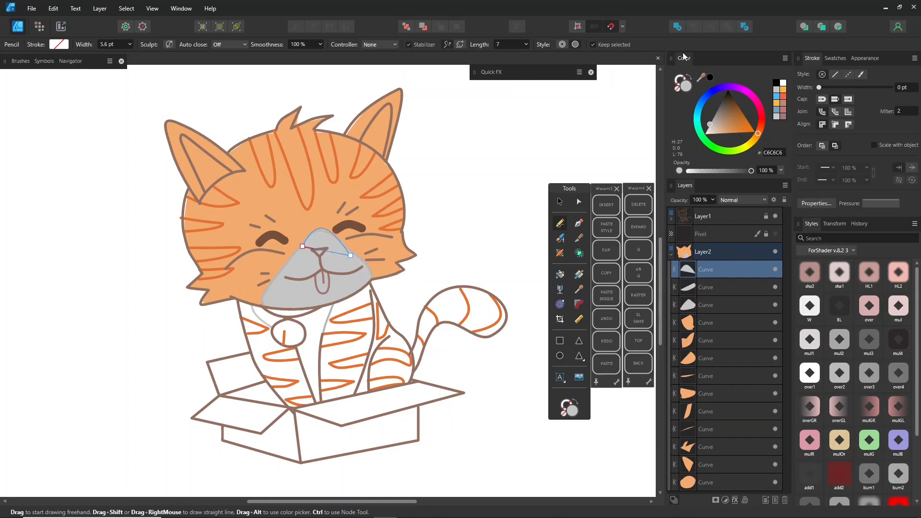
# Select the parent group of the current head fill shape
pyautogui.click(125, 8)
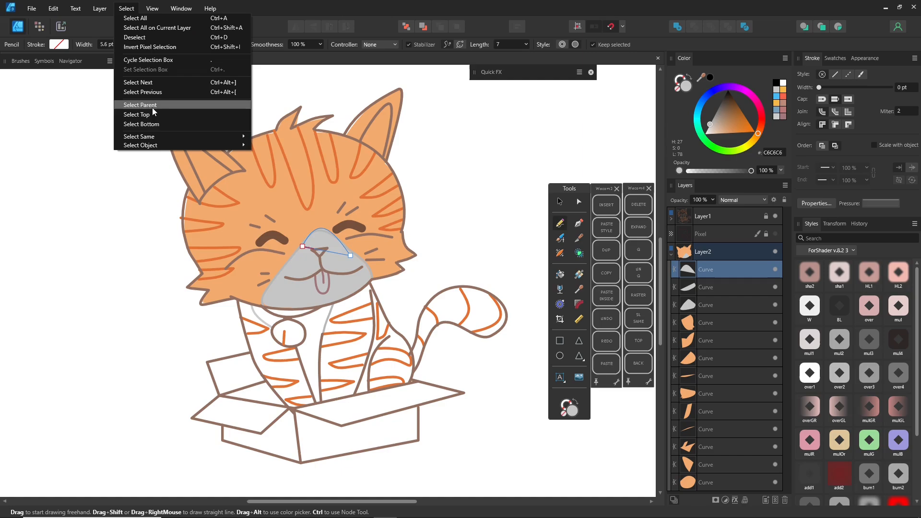
pyautogui.click(140, 105)
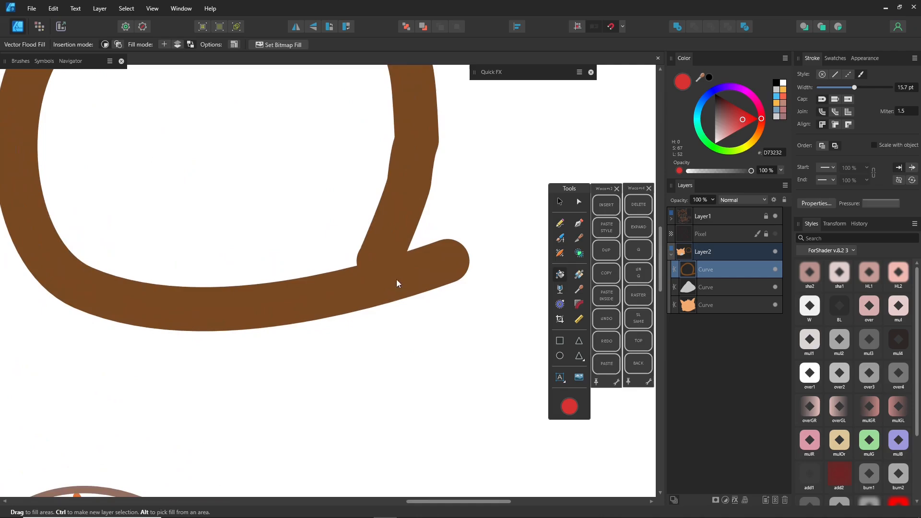
# Delete the brown loop and draw the 12.6 pt orange forehead stripe
pyautogui.click(559, 201)
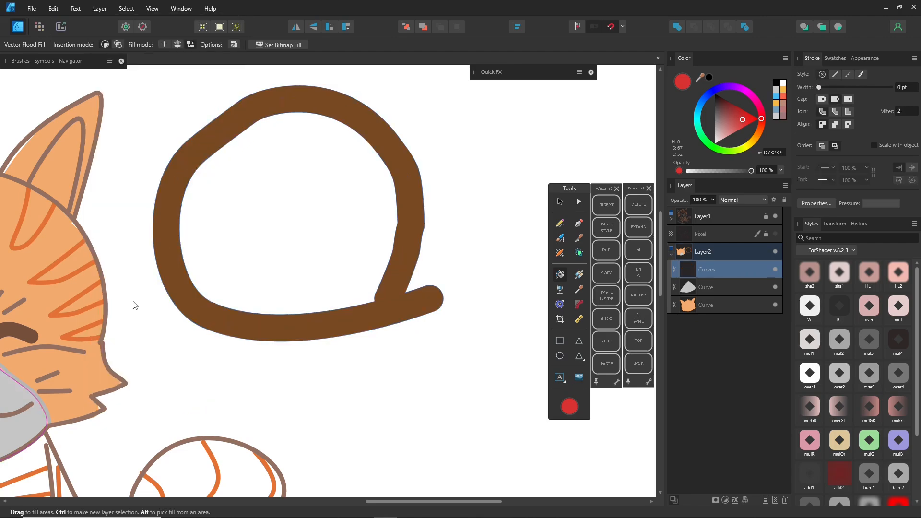
pyautogui.click(328, 258)
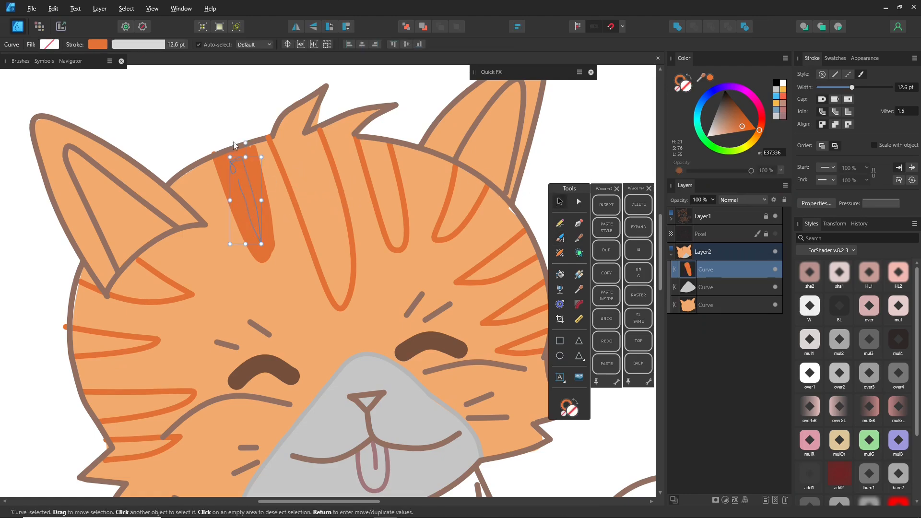
# Expand the forehead stripe into a filled shape and paint another orange forehead stripe
pyautogui.click(99, 8)
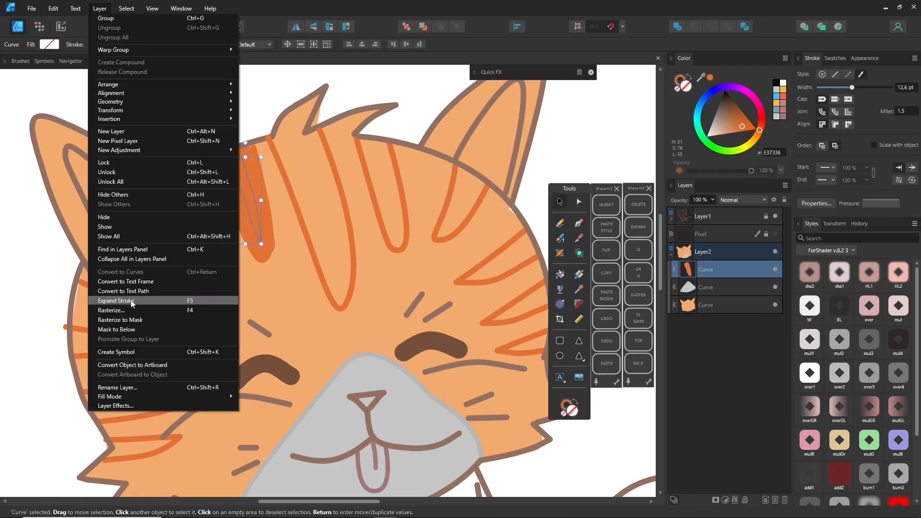
pyautogui.click(115, 300)
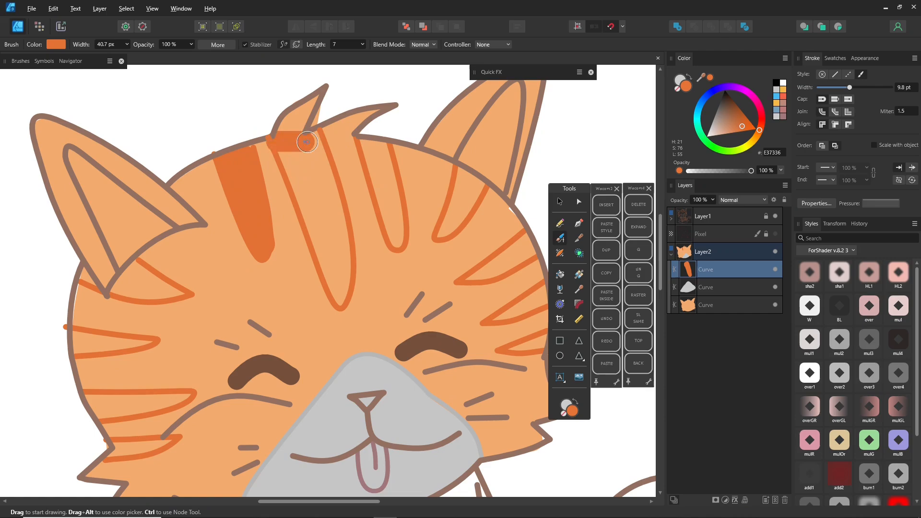
pyautogui.moveTo(306, 141); pyautogui.dragTo(340, 301)
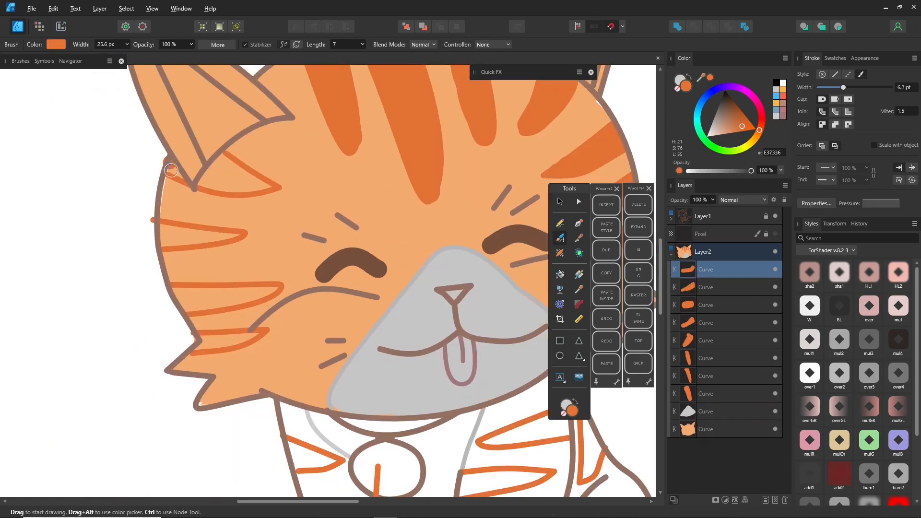
pyautogui.scroll(-3)
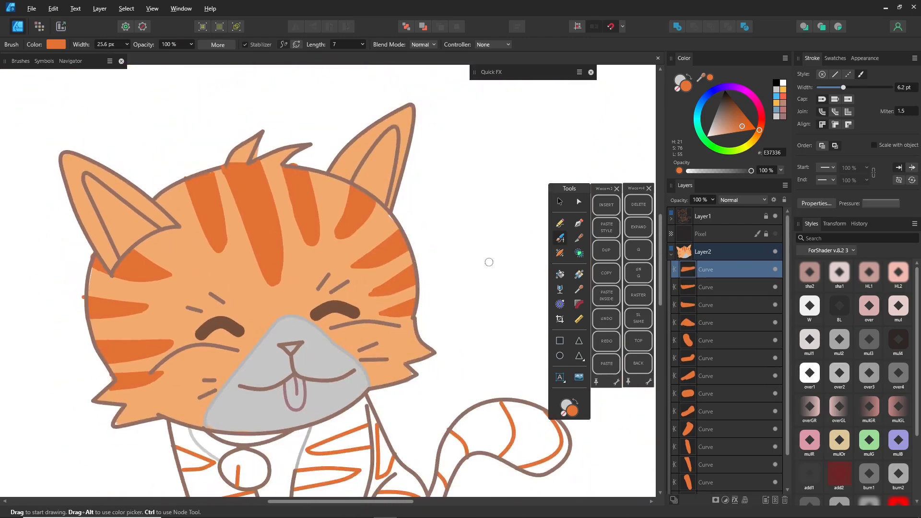
pyautogui.click(99, 8)
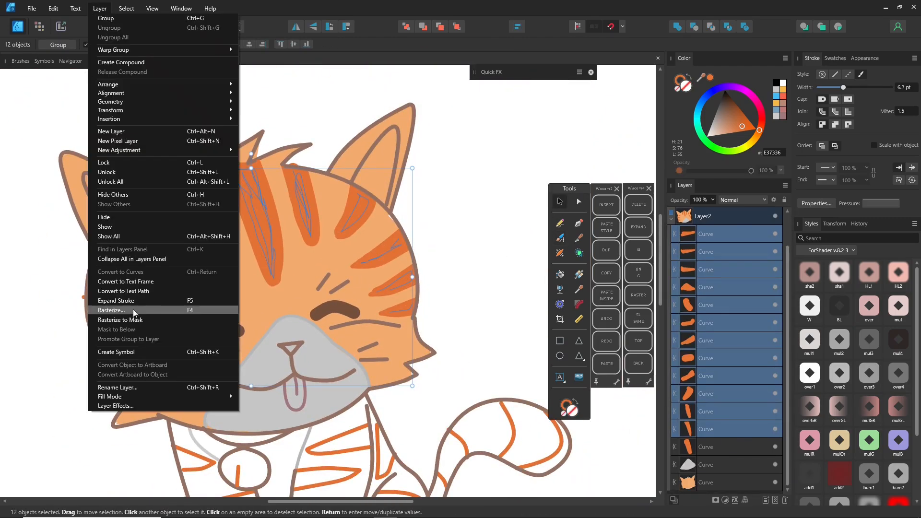
# Rasterize the selected head stripe shapes
pyautogui.click(111, 310)
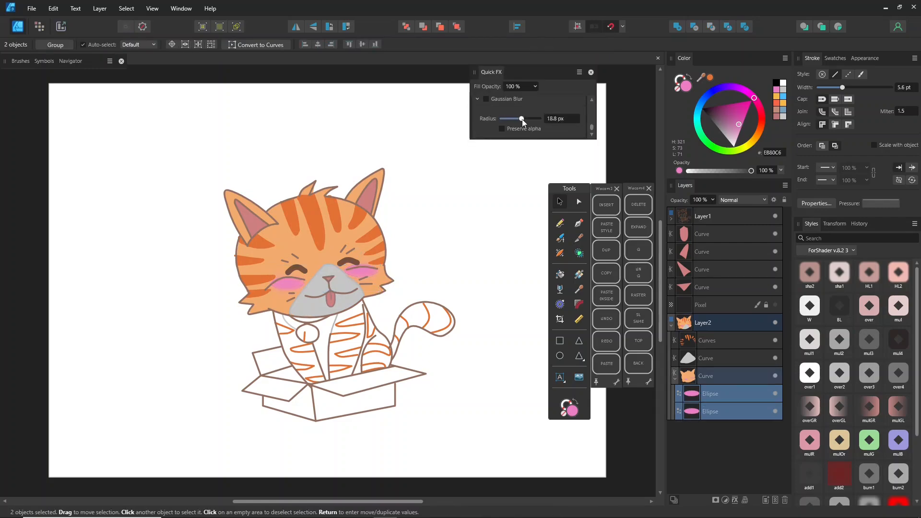
# Merge visible into a pixel copy of the coloured cat atop Layer3, then select lineart Layer1
pyautogui.click(458, 188)
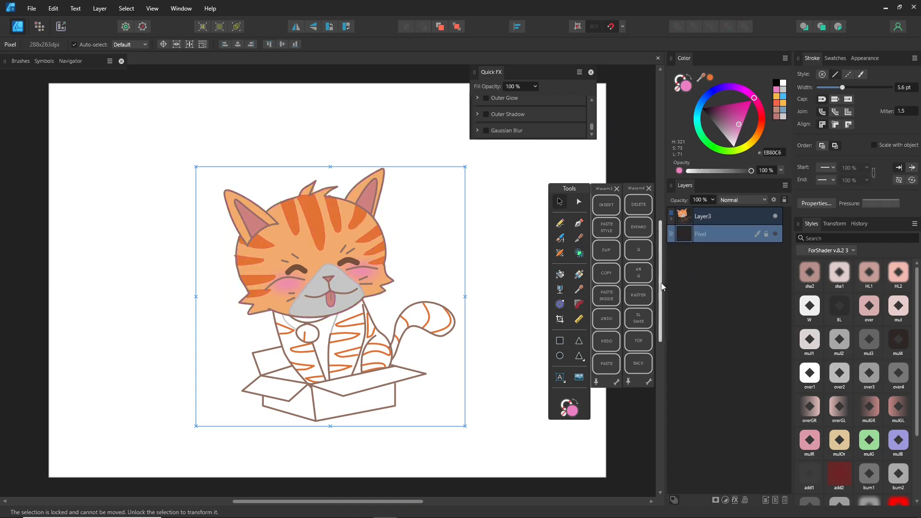
pyautogui.click(671, 217)
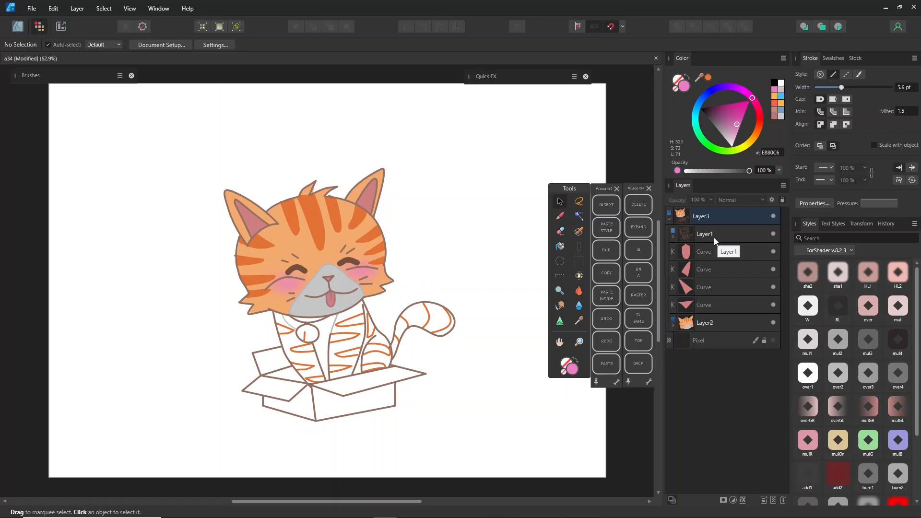
pyautogui.click(713, 234)
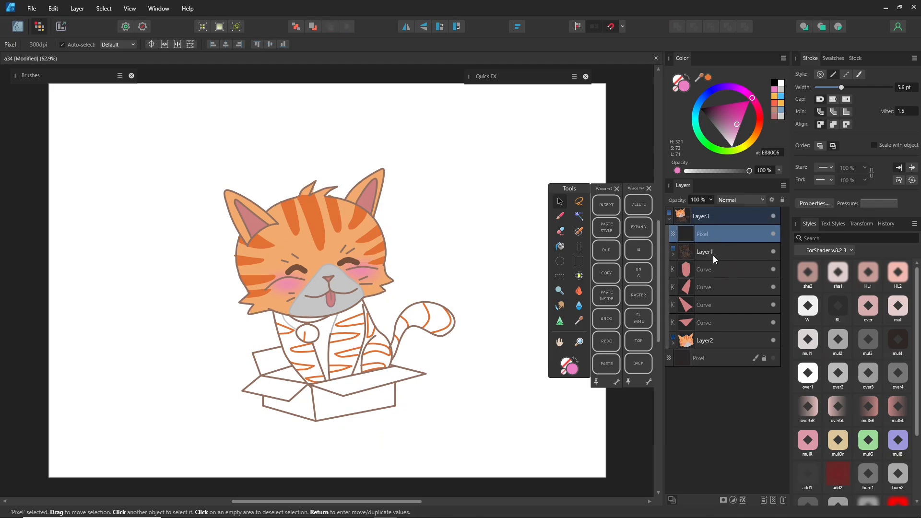
pyautogui.moveTo(560, 247)
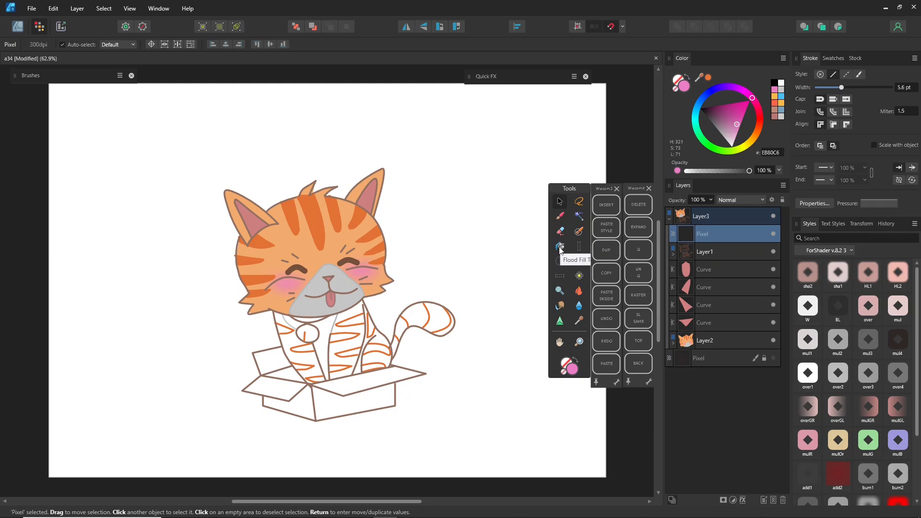
# Set Flood Fill source to Current Layer & Below and fill the cat's body orange
pyautogui.click(559, 246)
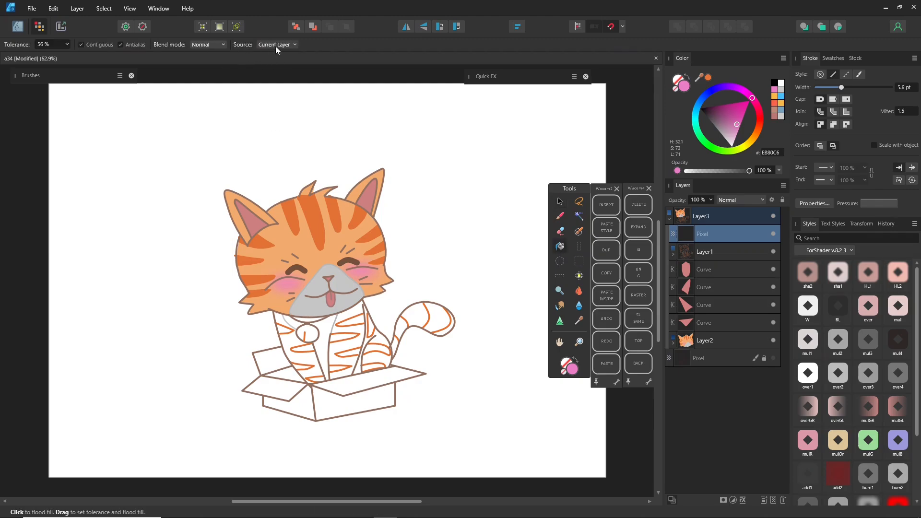
pyautogui.click(276, 44)
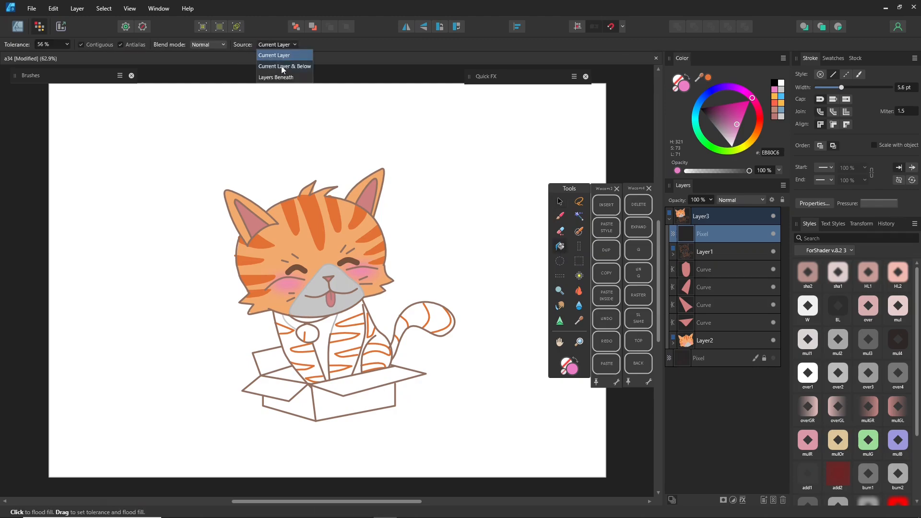
pyautogui.click(284, 66)
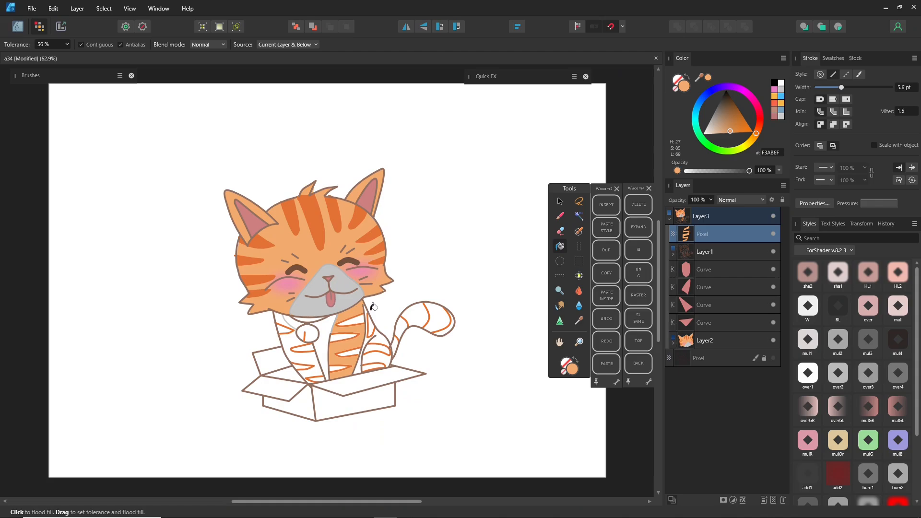
pyautogui.click(404, 324)
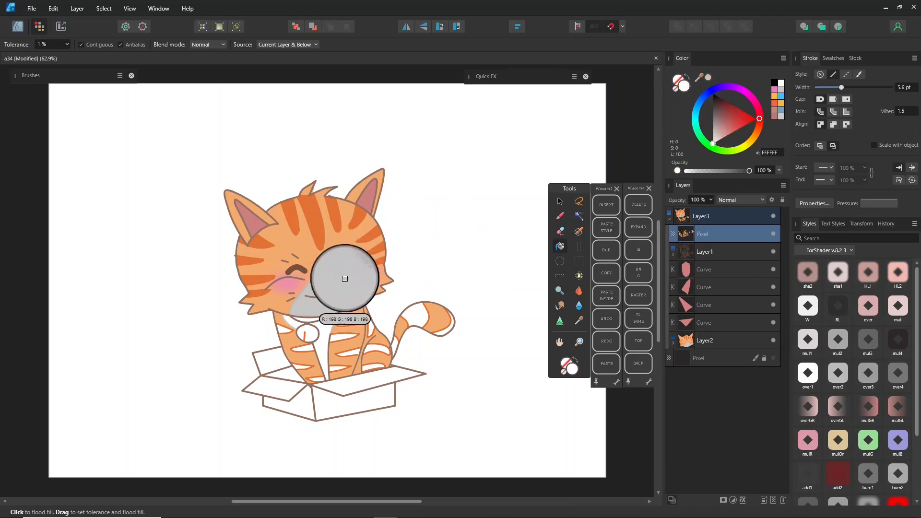
# Flood fill the cat's chest grey and the cardboard box brown
pyautogui.click(344, 278)
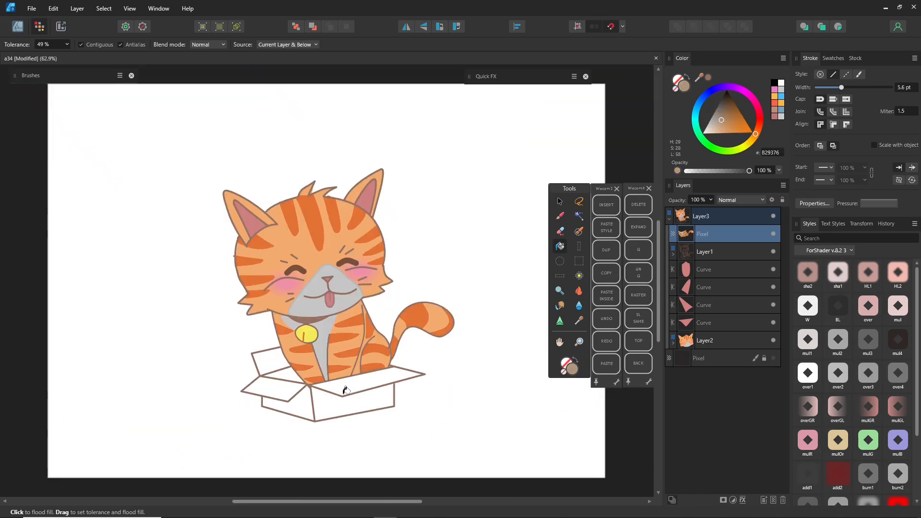
pyautogui.click(345, 390)
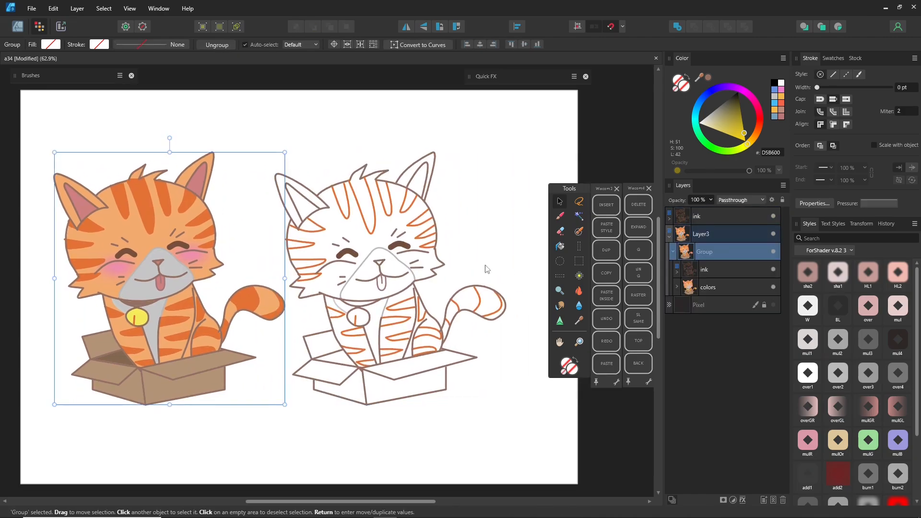
# On the second cat's ink layer, flood select the outside and invert the selection
pyautogui.click(579, 216)
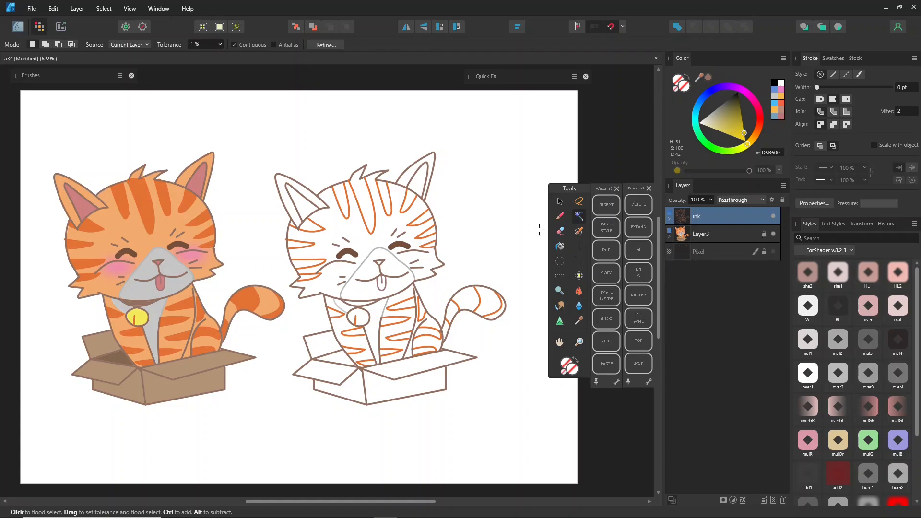
pyautogui.click(77, 8)
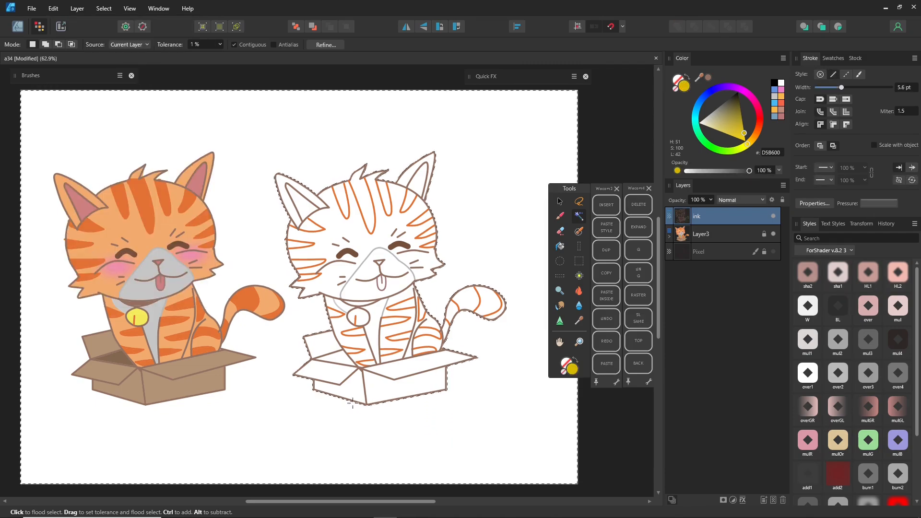
pyautogui.click(104, 8)
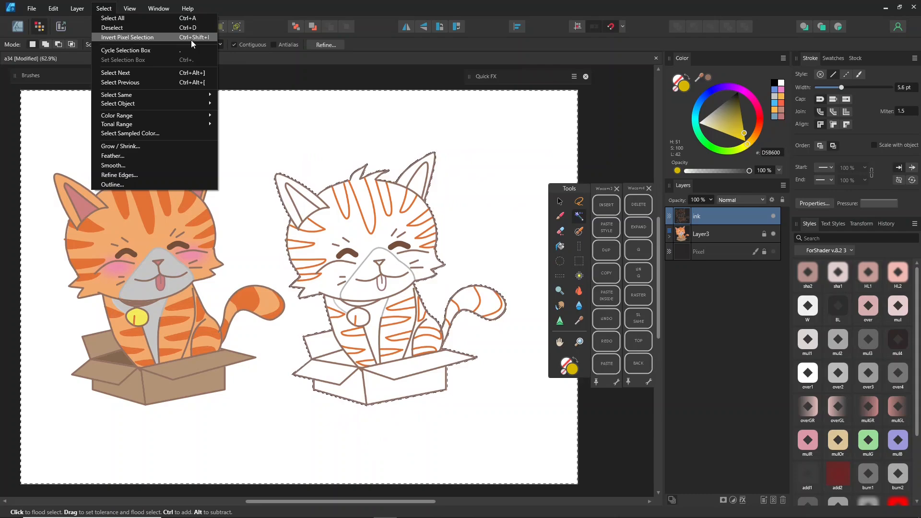
pyautogui.click(559, 246)
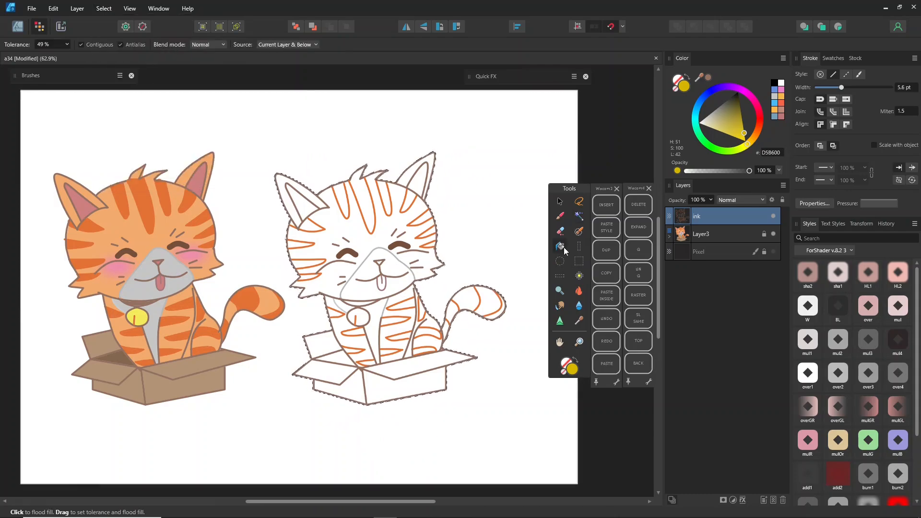
# Switch back to Flood Fill and choose a light blue fill colour
pyautogui.click(287, 44)
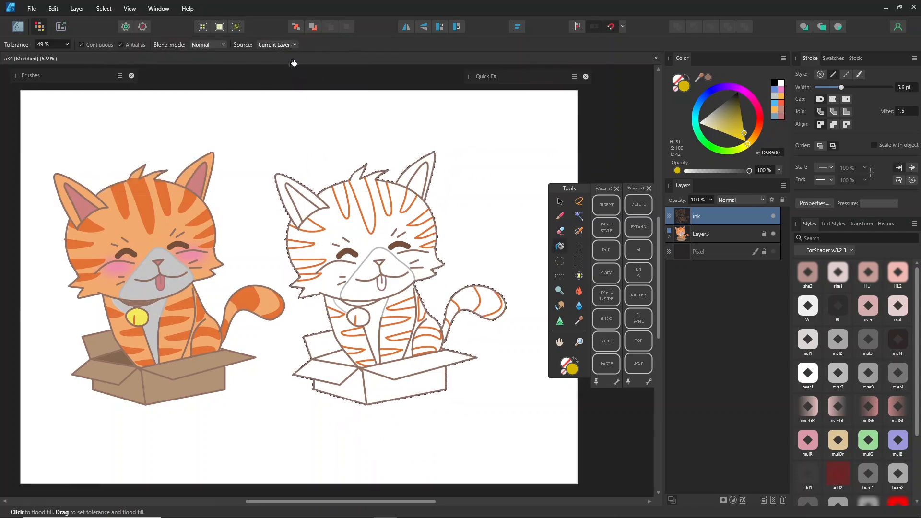
pyautogui.click(704, 117)
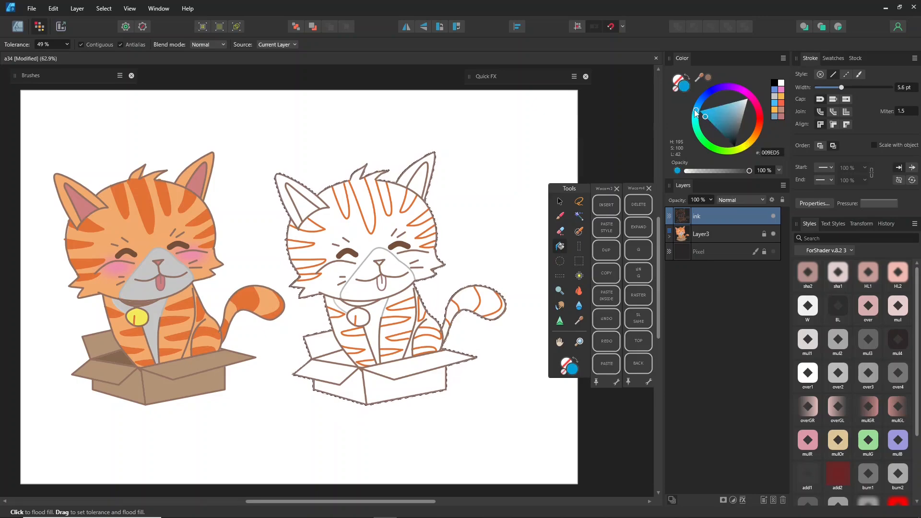
pyautogui.click(354, 263)
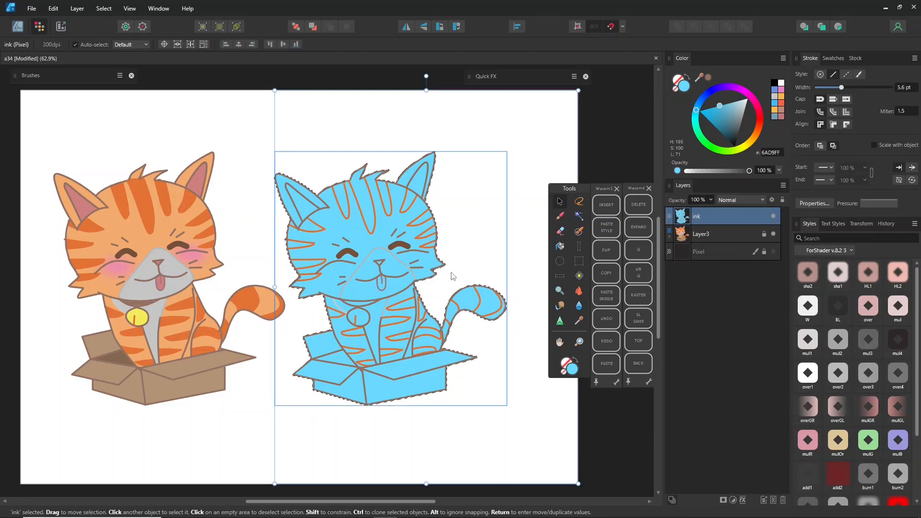
# Flood fill the new layer's cat silhouette light blue and paint orange over the head
pyautogui.click(717, 234)
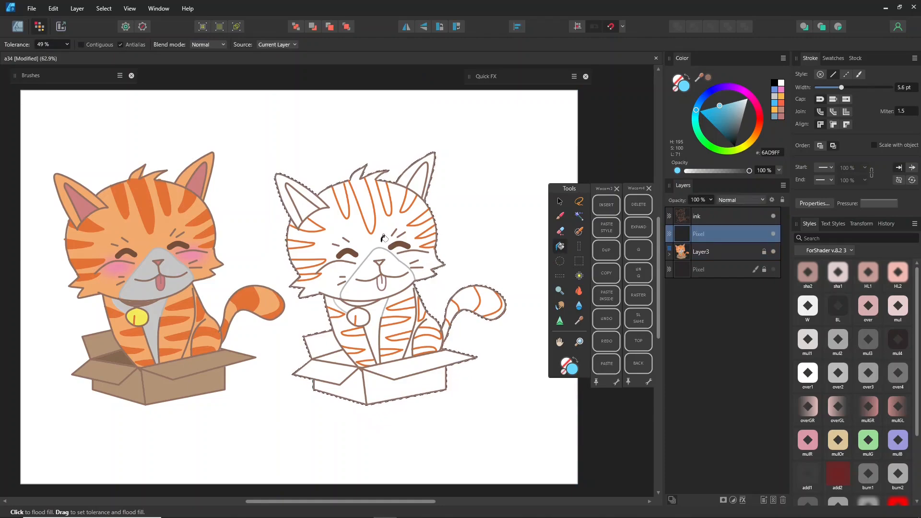
pyautogui.click(383, 238)
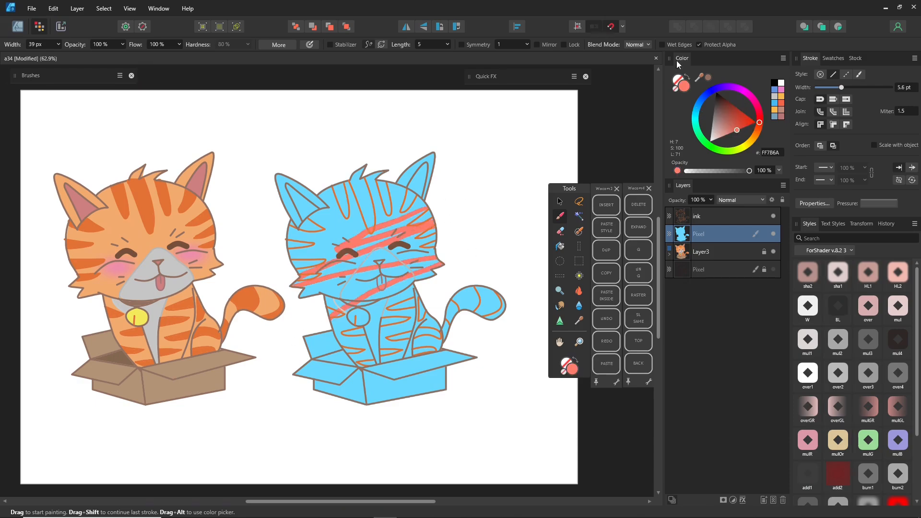
pyautogui.moveTo(341, 247); pyautogui.dragTo(475, 182)
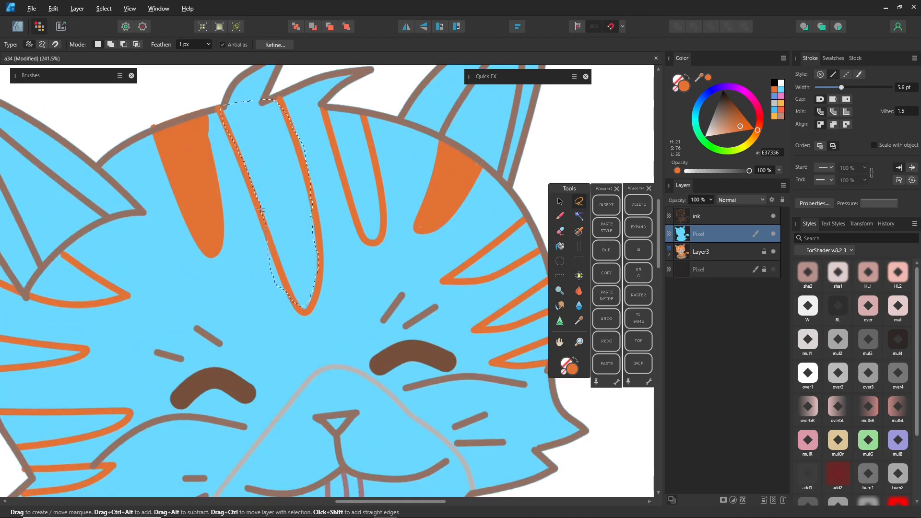
# Add an empty pixel layer at the top, with the blue base hidden
pyautogui.click(559, 246)
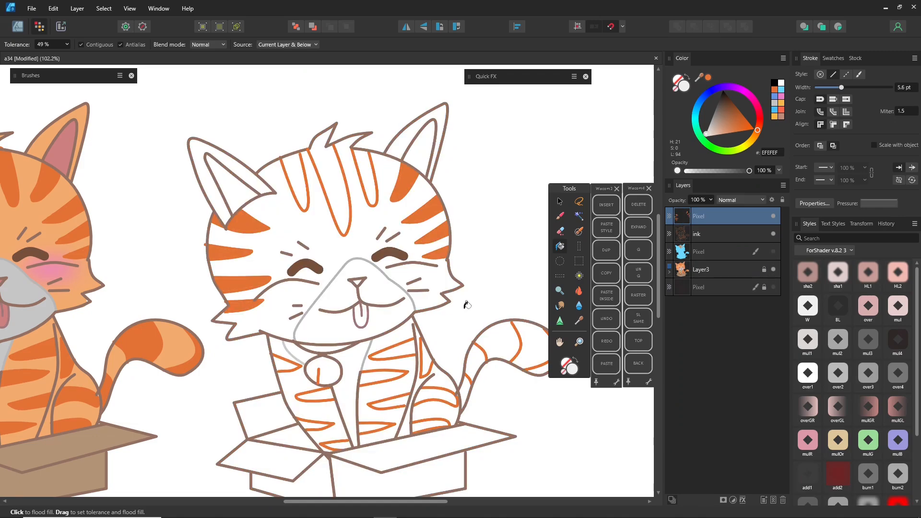
# Delete the empty layer above the lineart and add an empty pixel layer below the blue fill
pyautogui.click(716, 216)
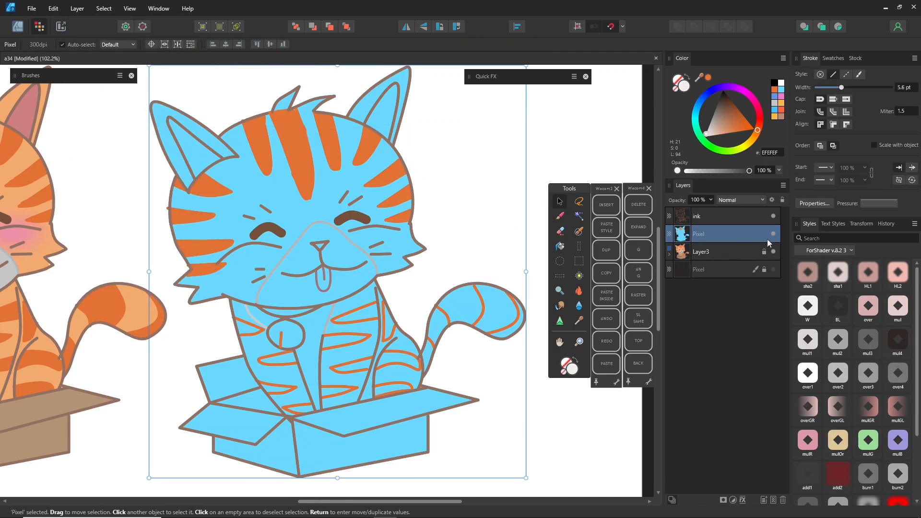
pyautogui.click(560, 216)
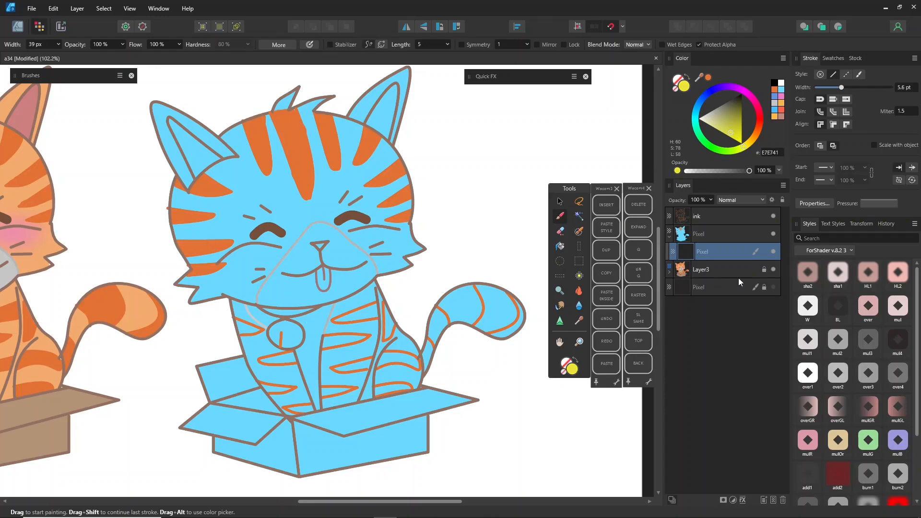
pyautogui.moveTo(374, 302)
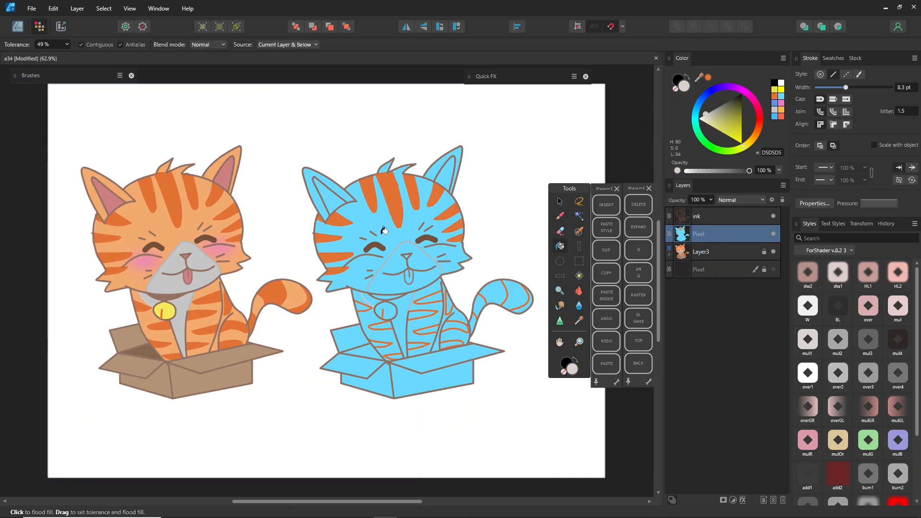
# Flood fill the cat's body light grey and hide the lineart to check it
pyautogui.click(384, 229)
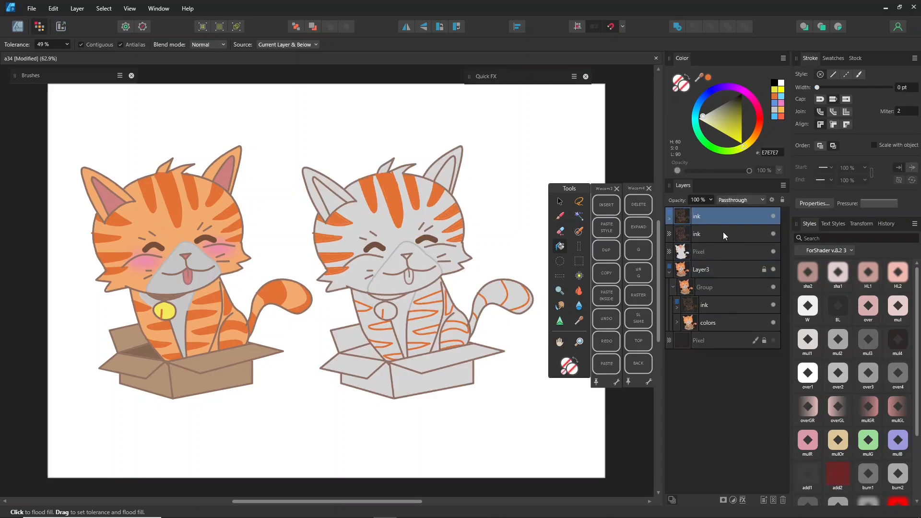
pyautogui.click(715, 233)
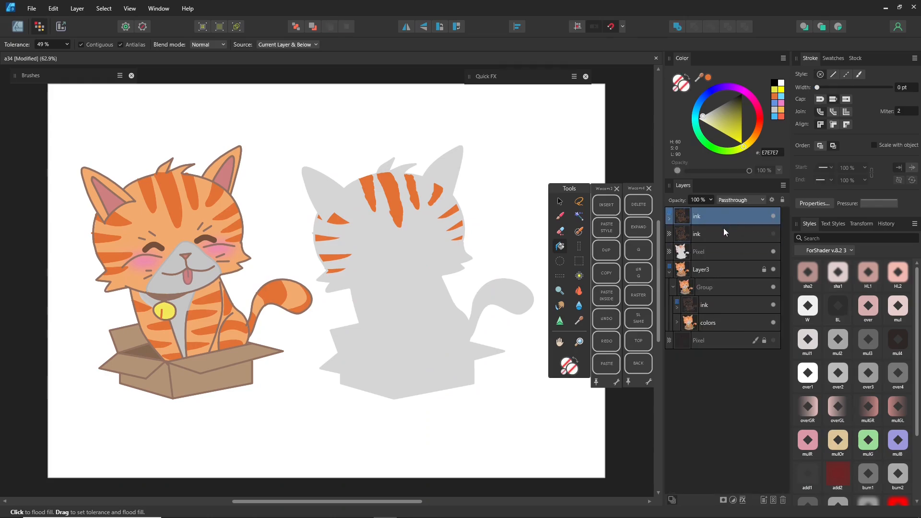
pyautogui.moveTo(671, 227)
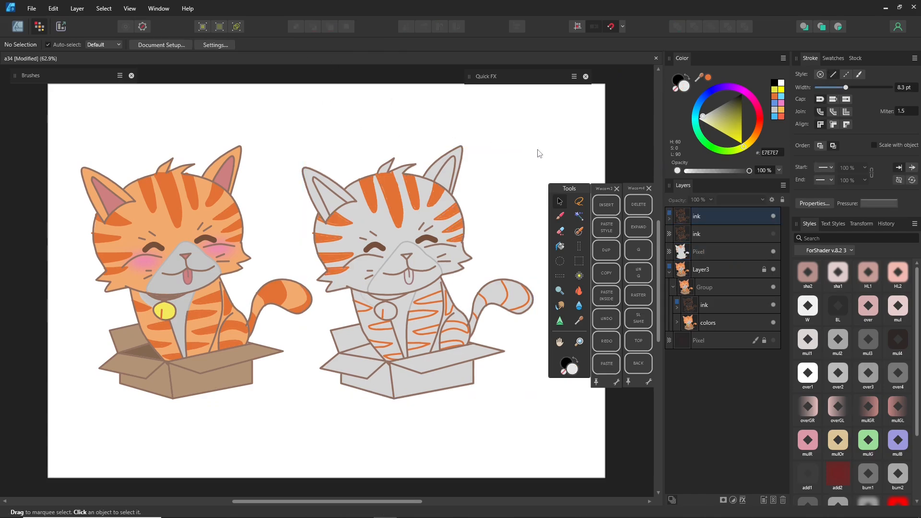
pyautogui.moveTo(519, 170)
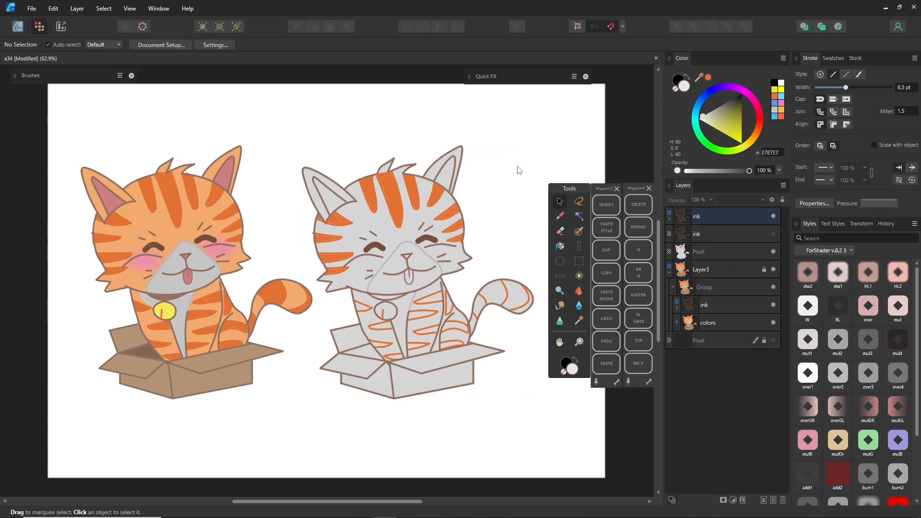